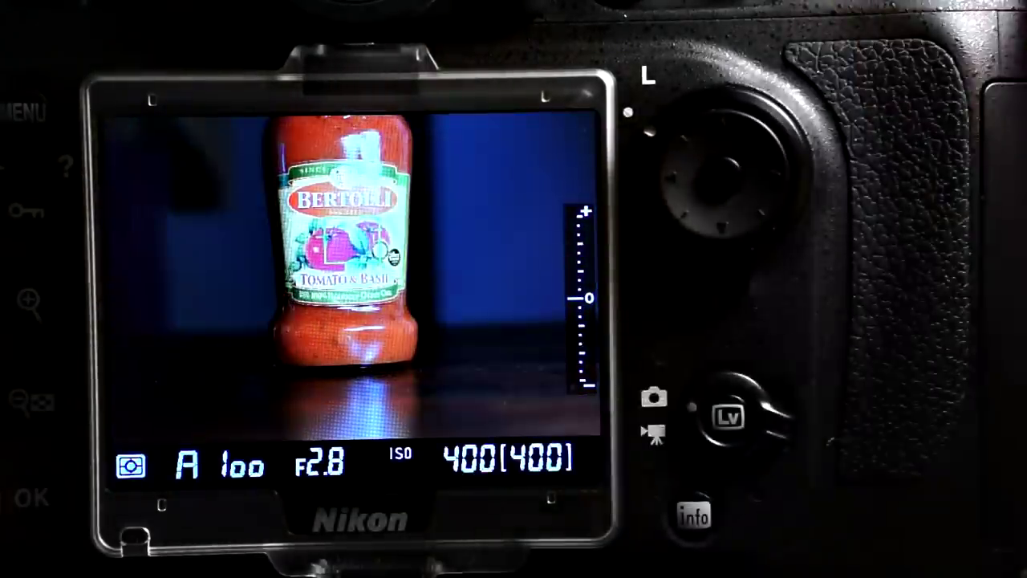
- Cycle the info display to overlay the framing grid and live histogram on the sauce jar
left_click(691, 515)
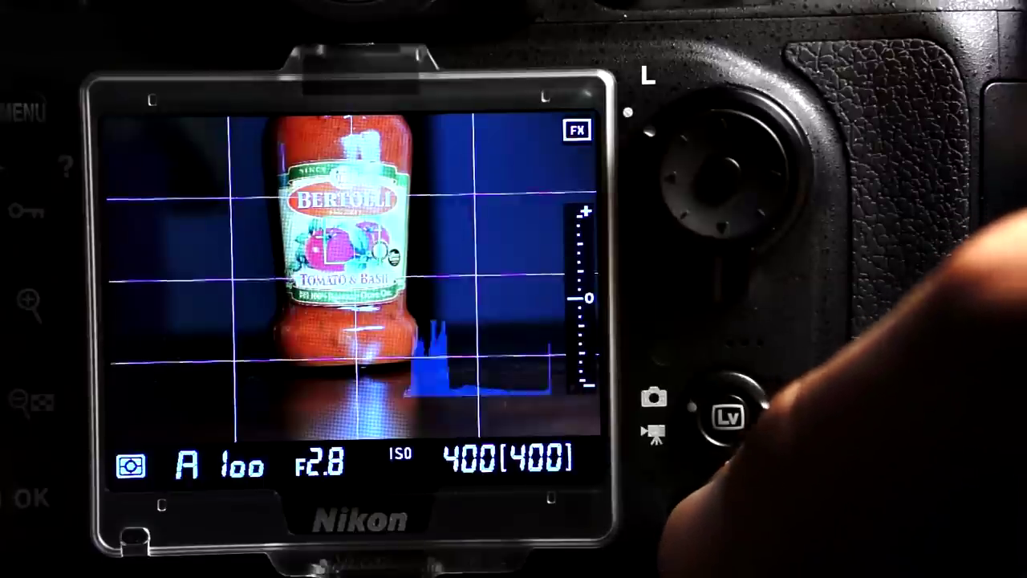